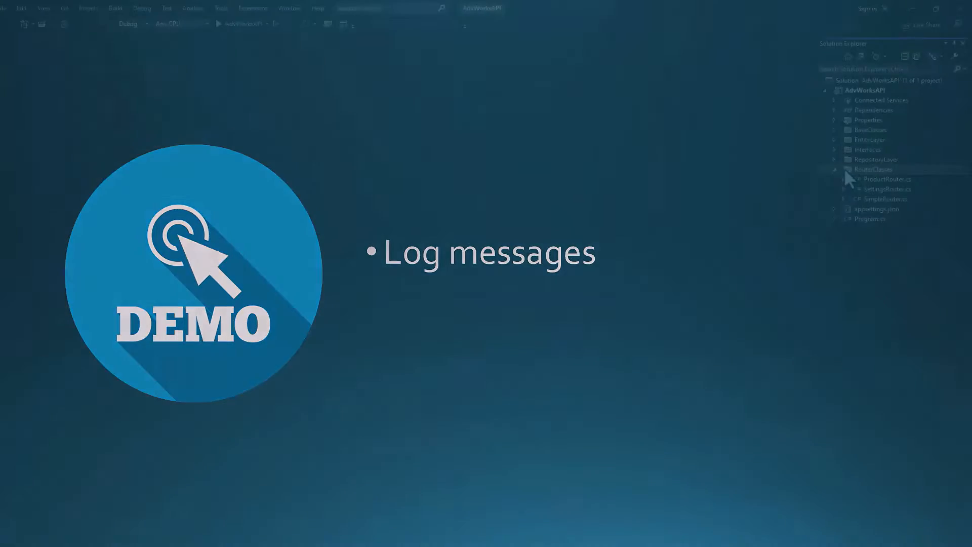
# Add a new C# class named LogTest under the RouterClasses folder.
pyautogui.rightClick(854, 205)
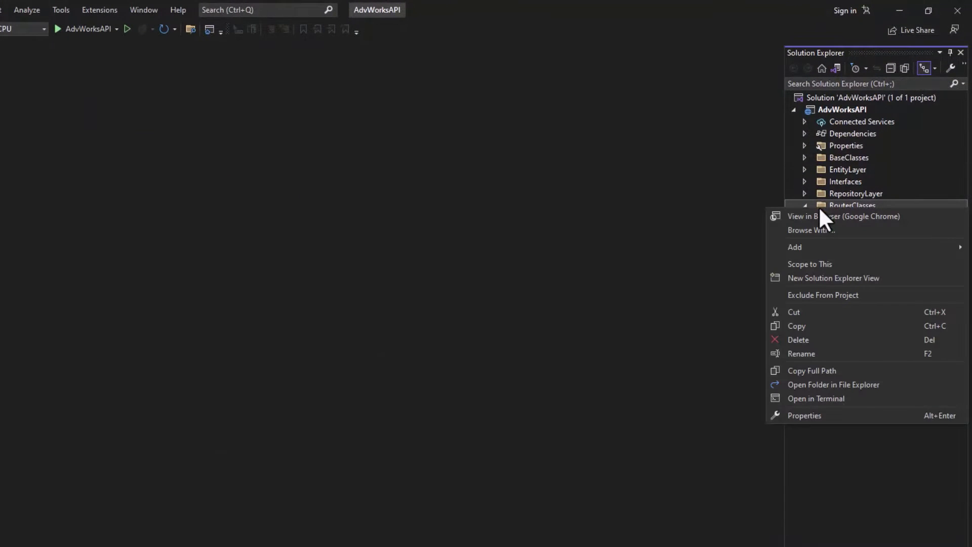
pyautogui.click(796, 247)
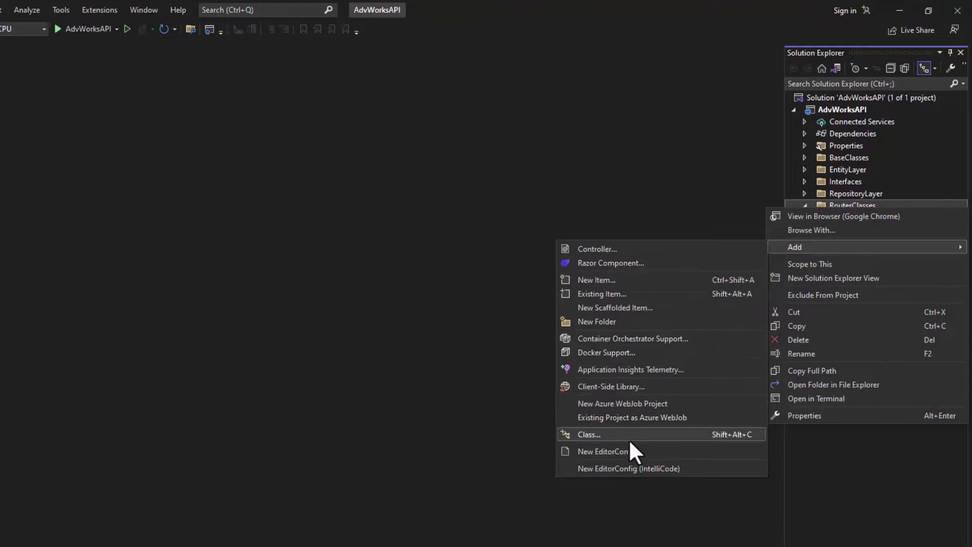
pyautogui.click(589, 435)
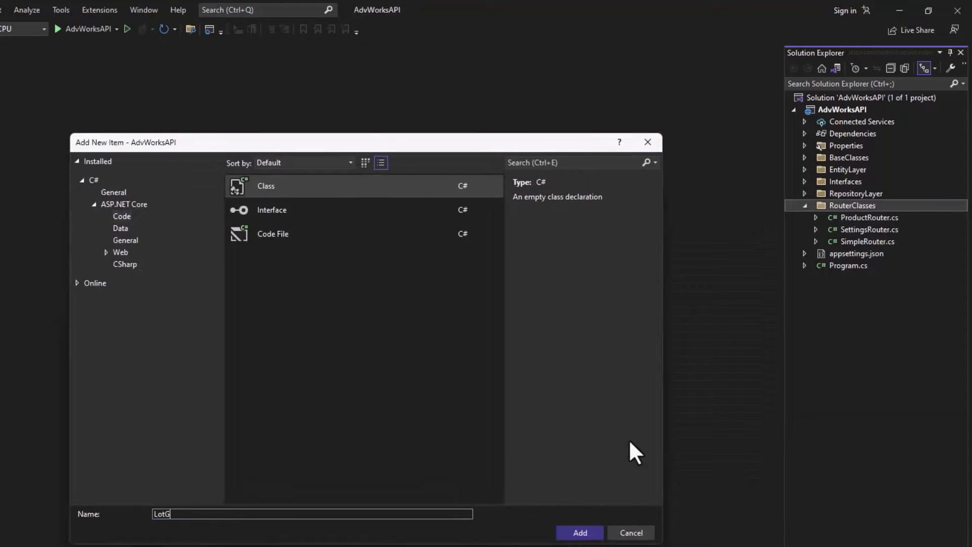
pyautogui.write('LogTest')
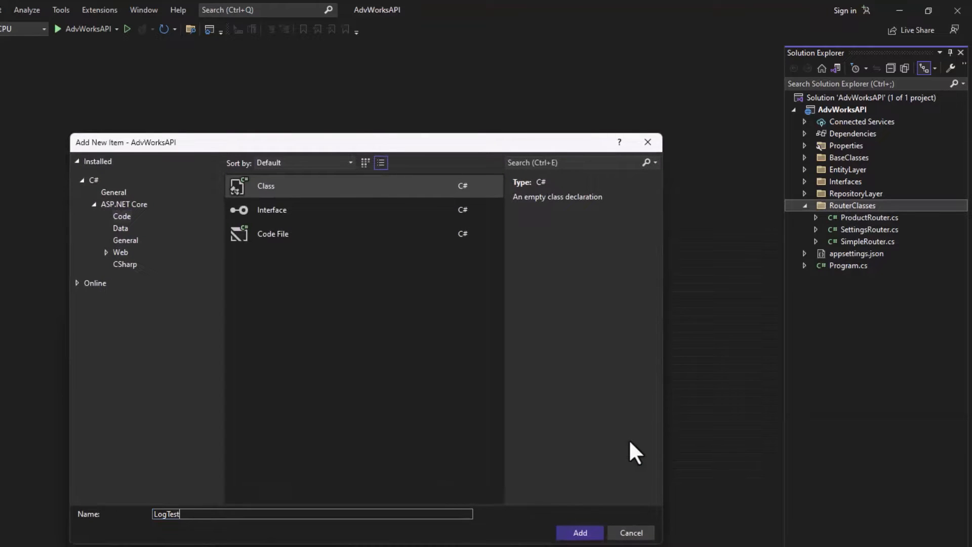
pyautogui.click(579, 533)
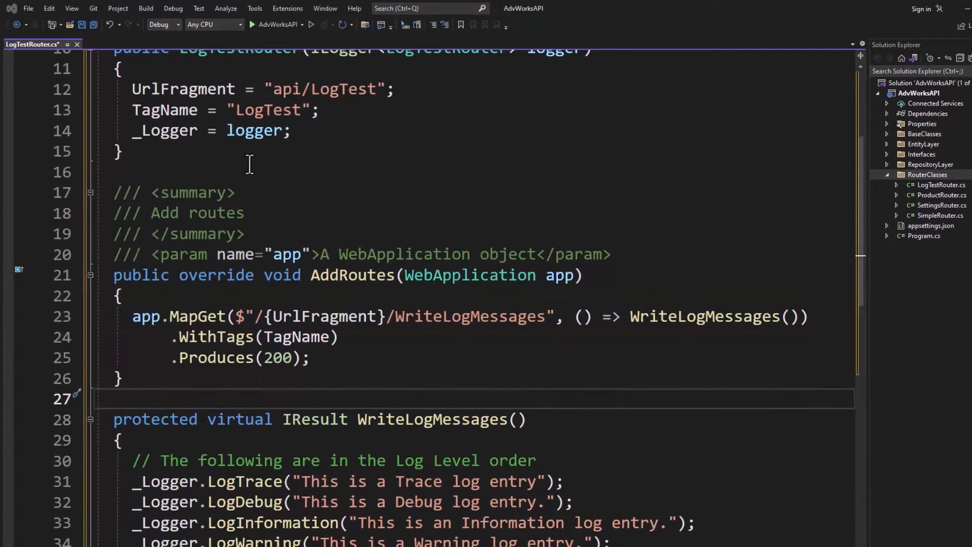
# Register LogTestRouter as a scoped RouterBase in Program.cs and run AdvWorksAPI.
pyautogui.click(924, 236)
pyautogui.write('builder.Services.AddScoped<RouterBase, LogTestRouter>();')
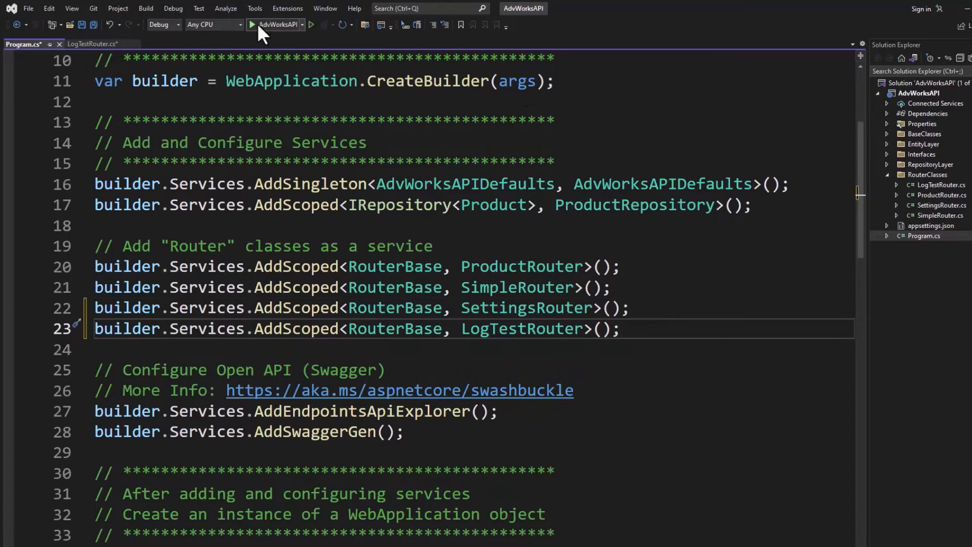
pyautogui.click(251, 24)
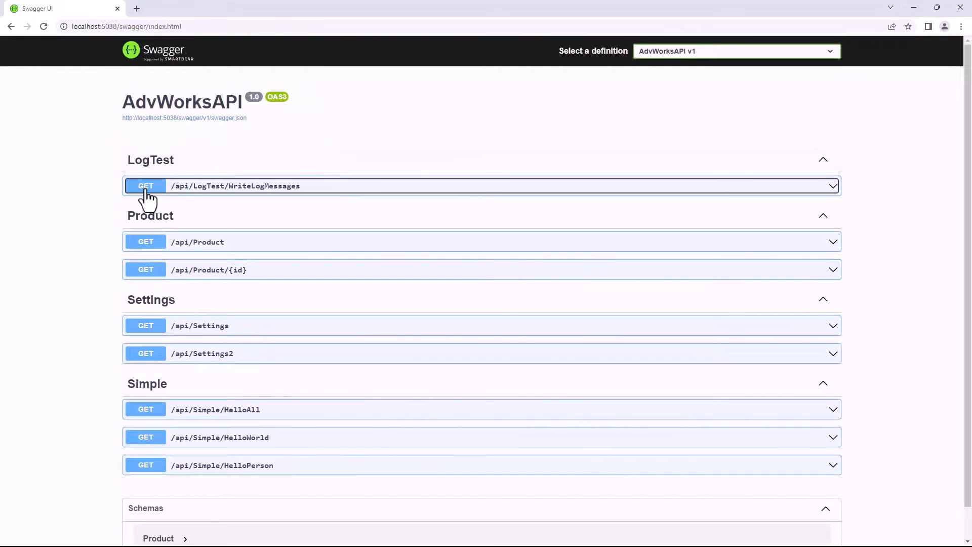
# Execute GET /api/LogTest/WriteLogMessages and switch away from the browser.
pyautogui.click(482, 266)
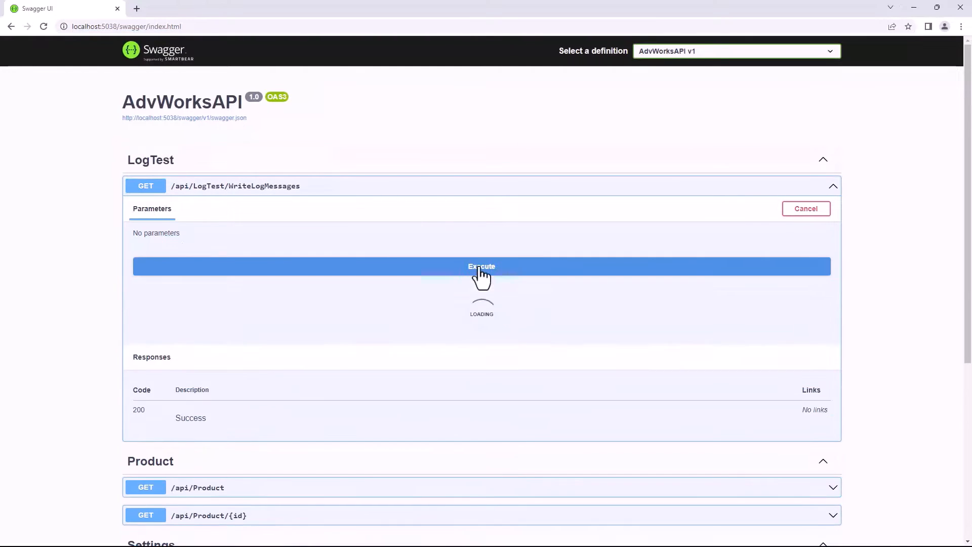
pyautogui.click(482, 267)
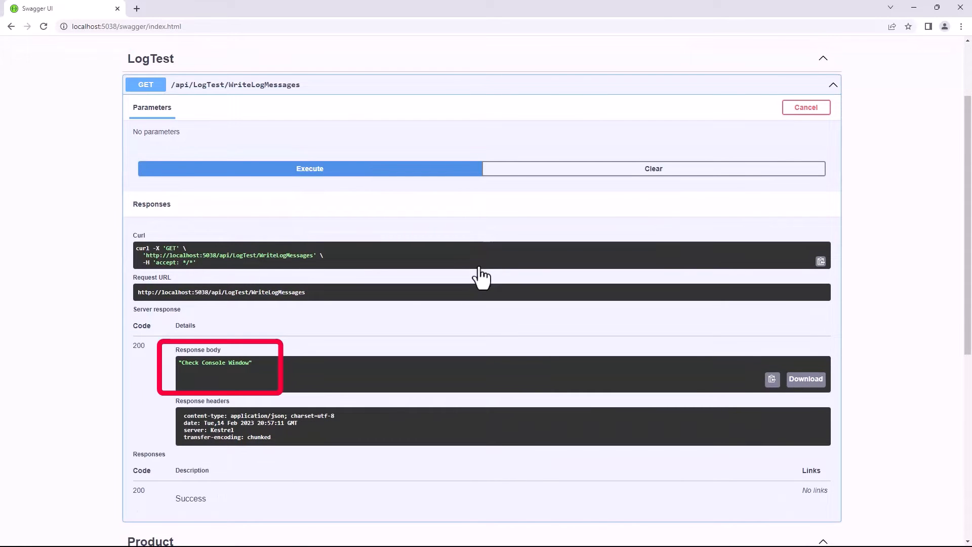
pyautogui.press('alt+tab')
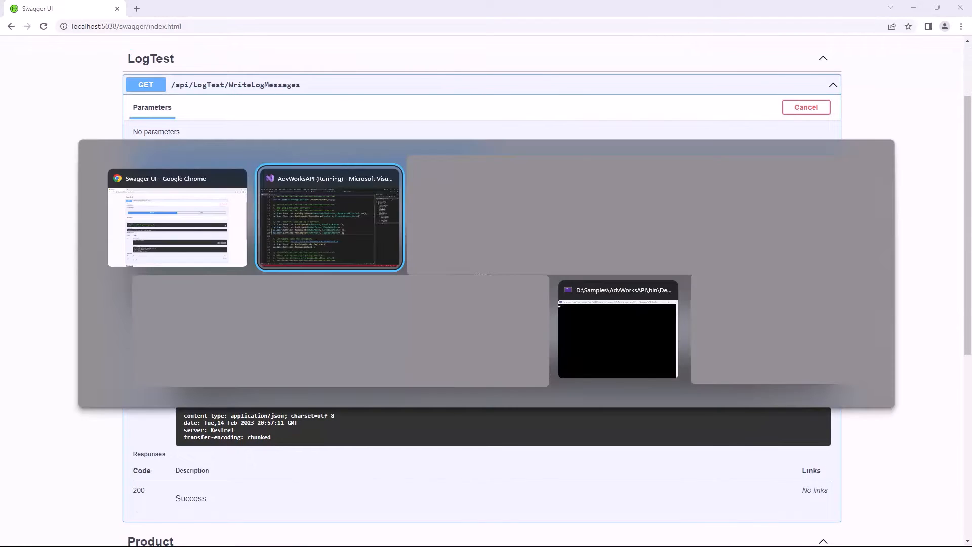
# Bring up the AdvWorksAPI console window to review its log entries.
pyautogui.click(617, 338)
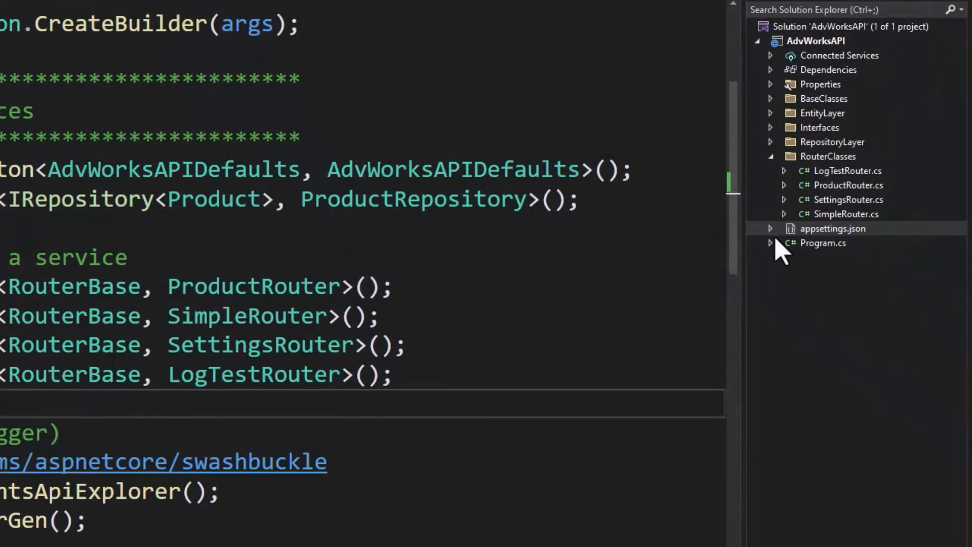
# Change the Default log level to Trace in appsettings.Development.json.
pyautogui.click(769, 228)
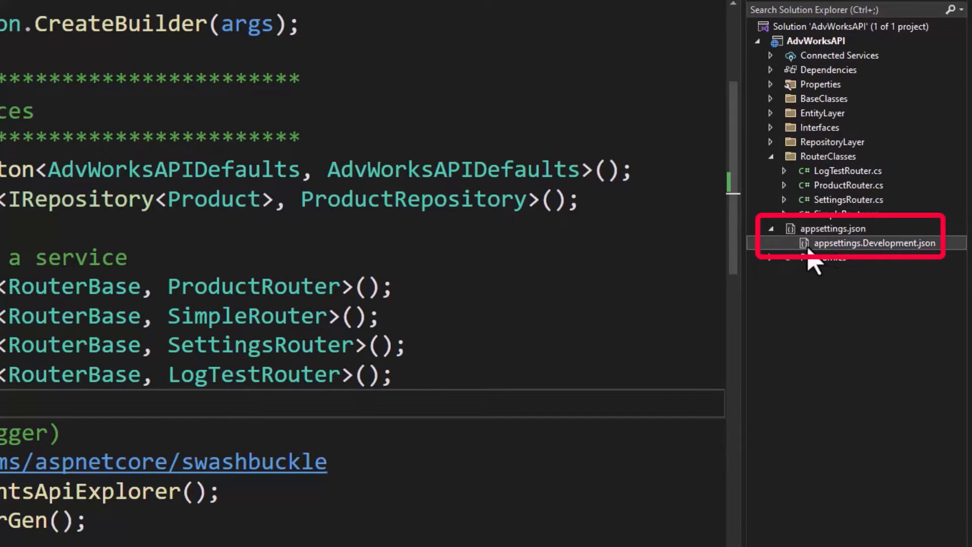
pyautogui.doubleClick(873, 243)
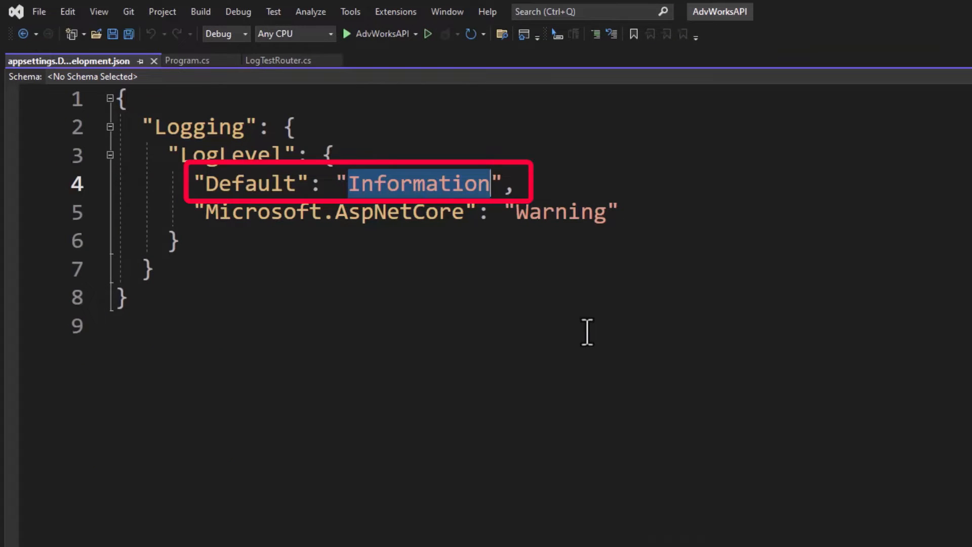
pyautogui.write('Trace')
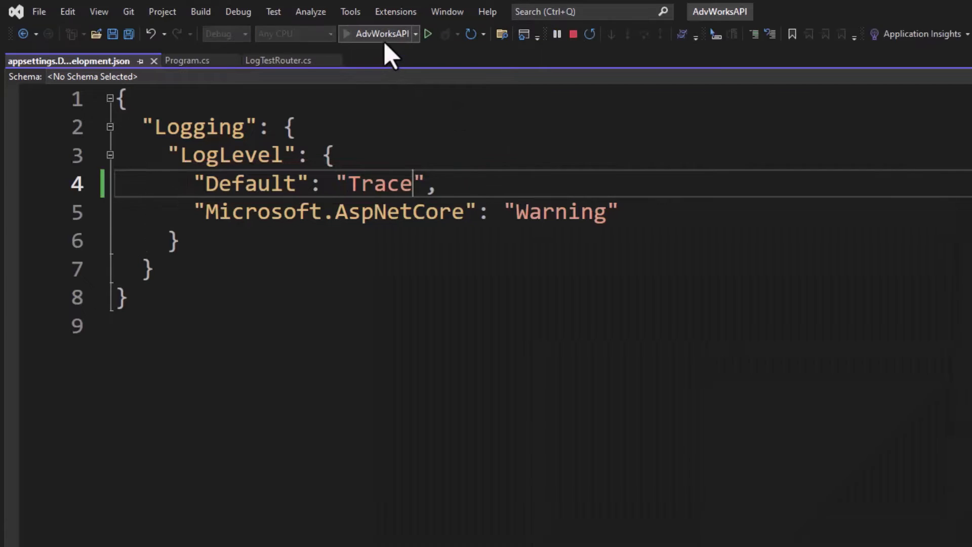
# Relaunch AdvWorksAPI with the Trace log level and switch to the Swagger page.
pyautogui.click(427, 34)
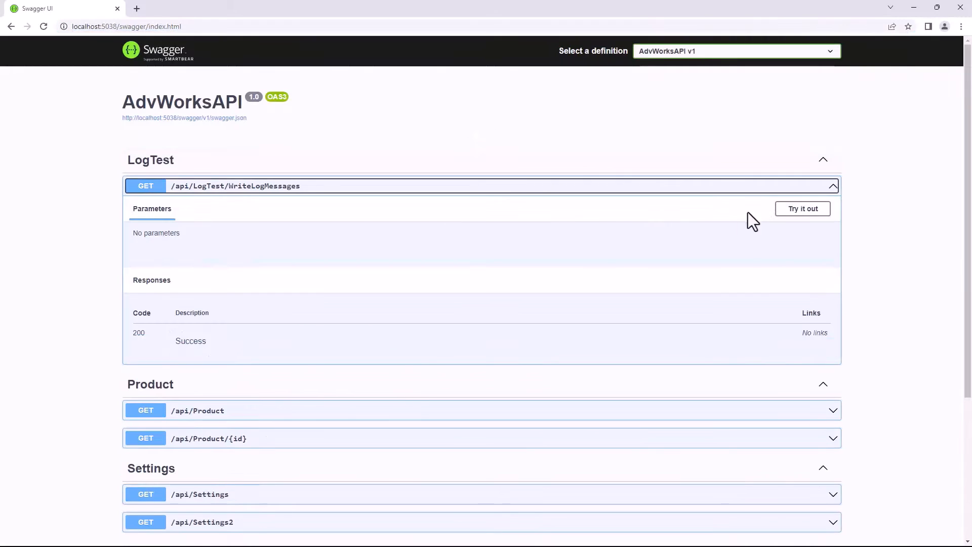
pyautogui.press('alt+tab')
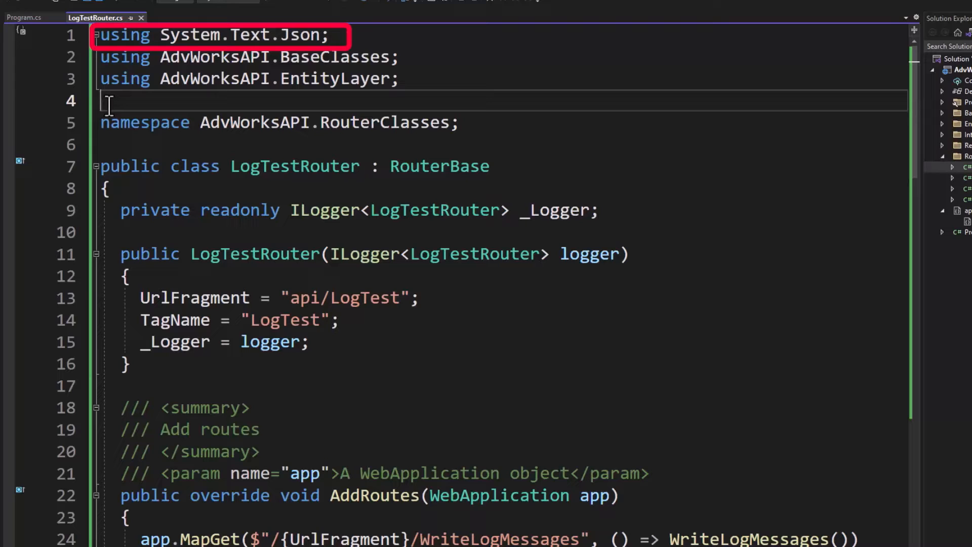
# Scroll through LogTestRouter.cs while adding the LogObject route and LogProduct method.
pyautogui.scroll(-3)
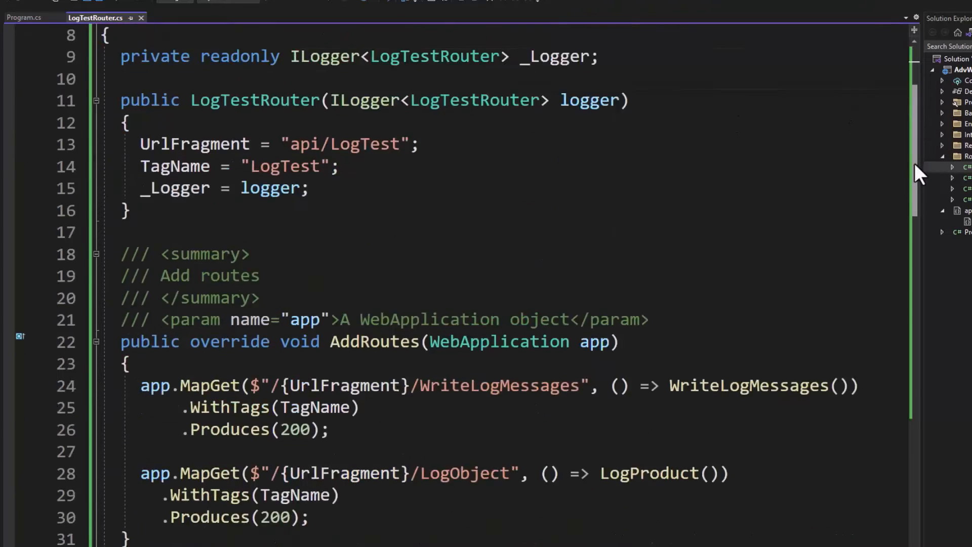
pyautogui.scroll(-3)
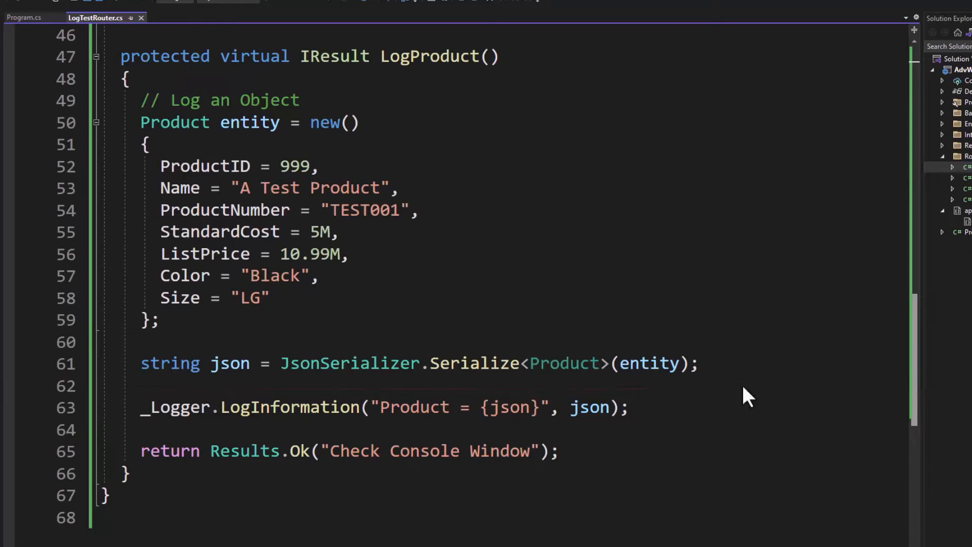
pyautogui.scroll(3)
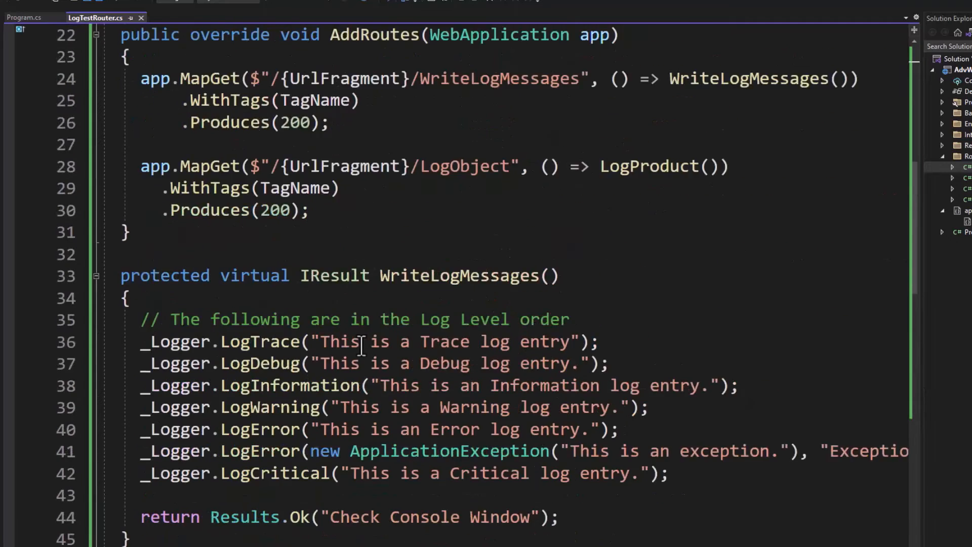
pyautogui.scroll(3)
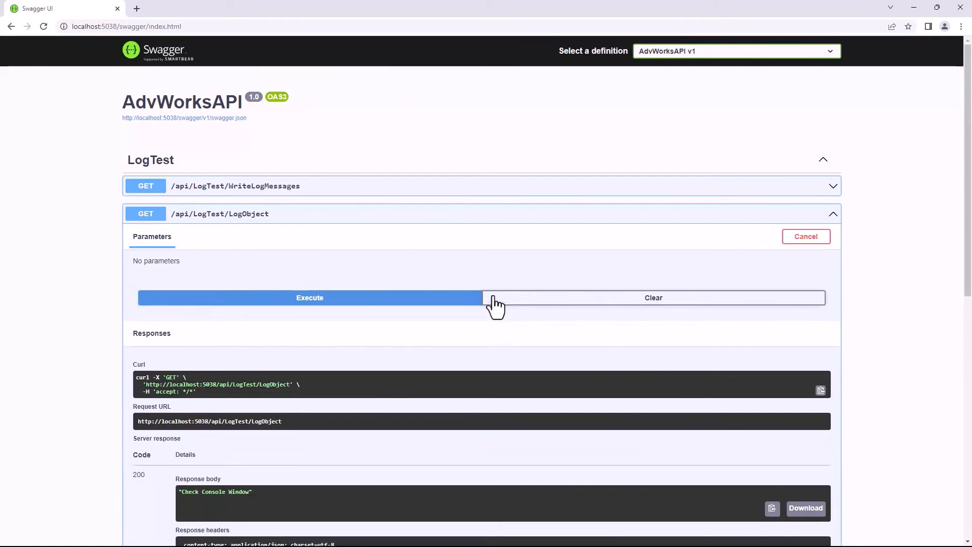
# Switch to the AdvWorksAPI console to see the logged product JSON.
pyautogui.press('alt+tab')
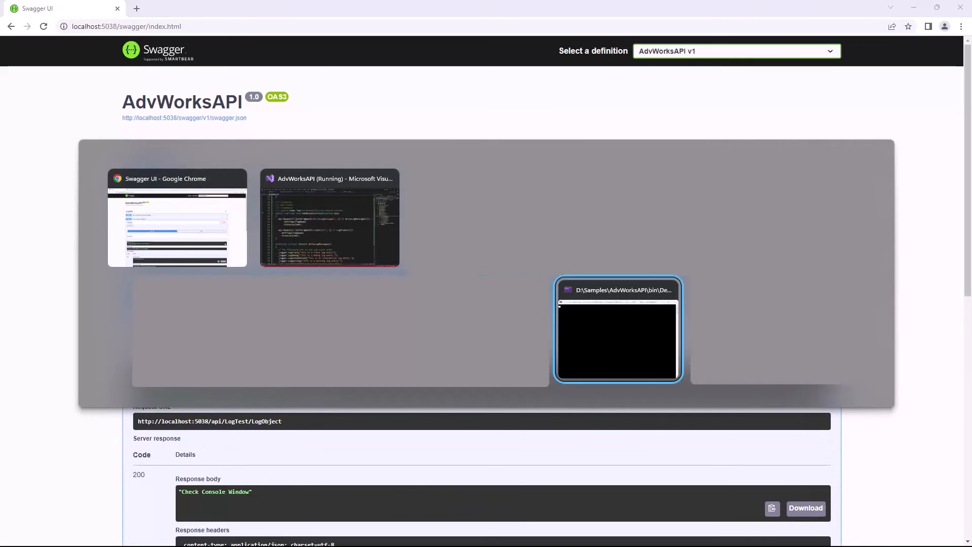
pyautogui.click(617, 329)
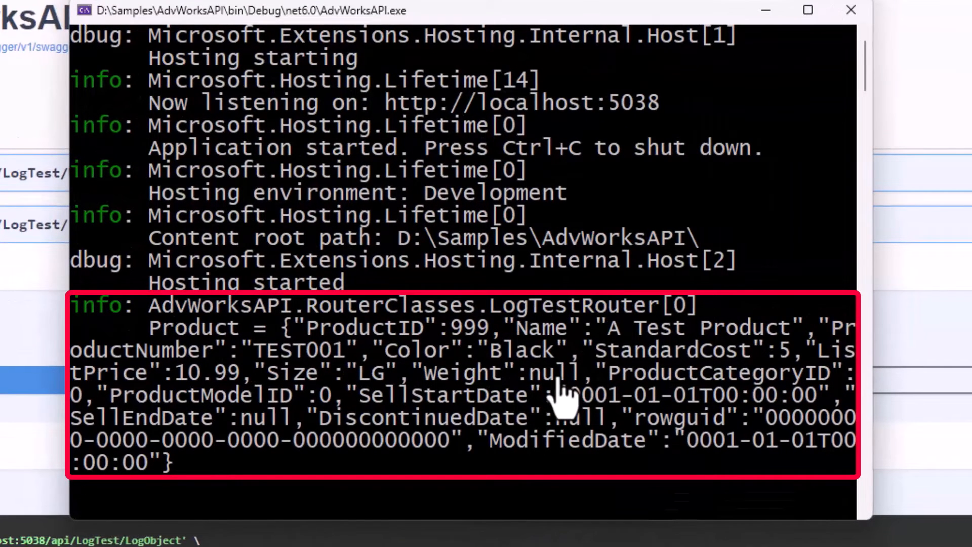
pyautogui.moveTo(639, 242)
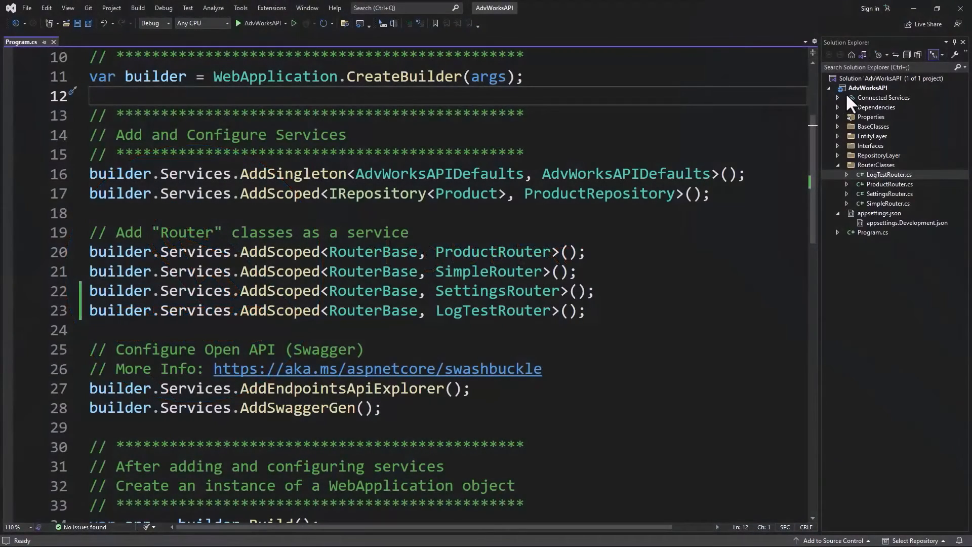
# Search NuGet Browse for Serilog.AspNetCore and show its package details.
pyautogui.rightClick(866, 87)
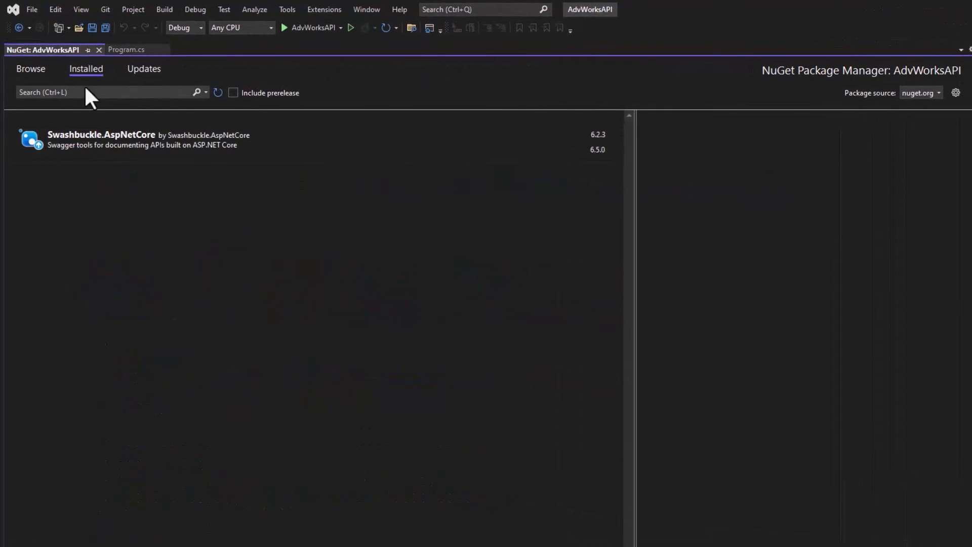
pyautogui.click(30, 68)
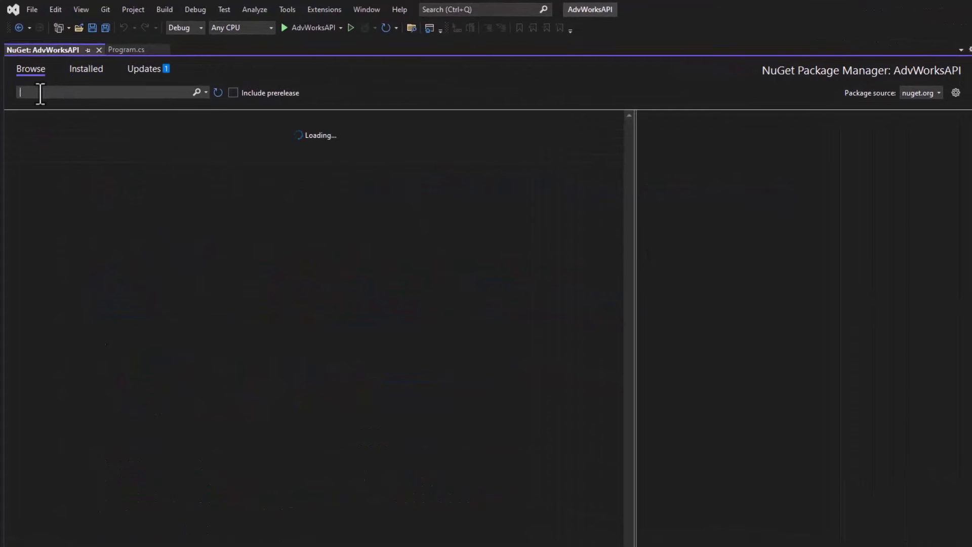
pyautogui.write('Seri')
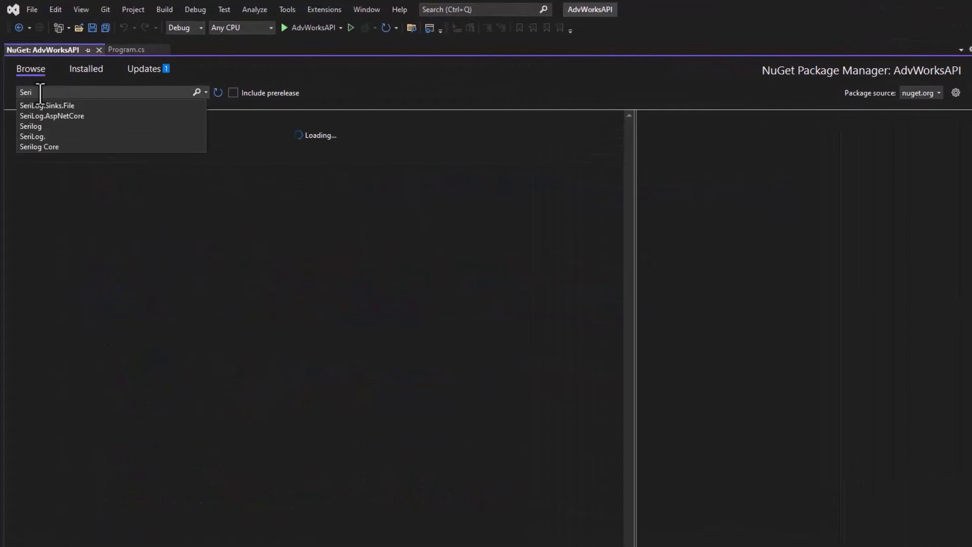
pyautogui.write('Log.')
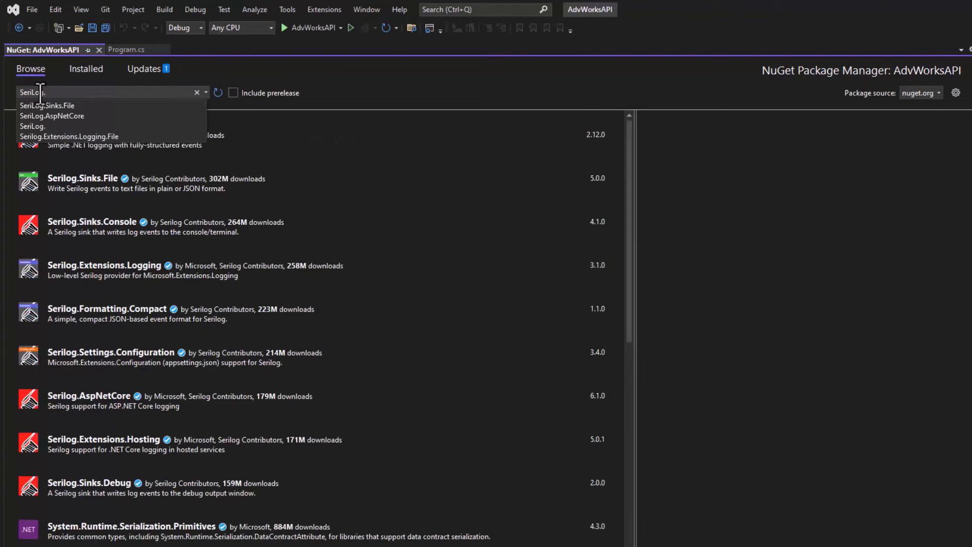
pyautogui.write('Asp')
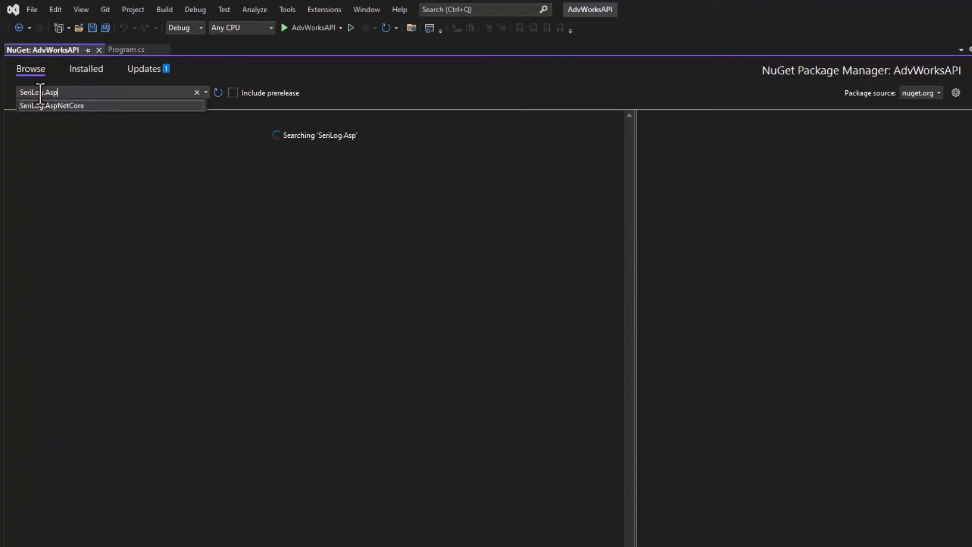
pyautogui.click(52, 106)
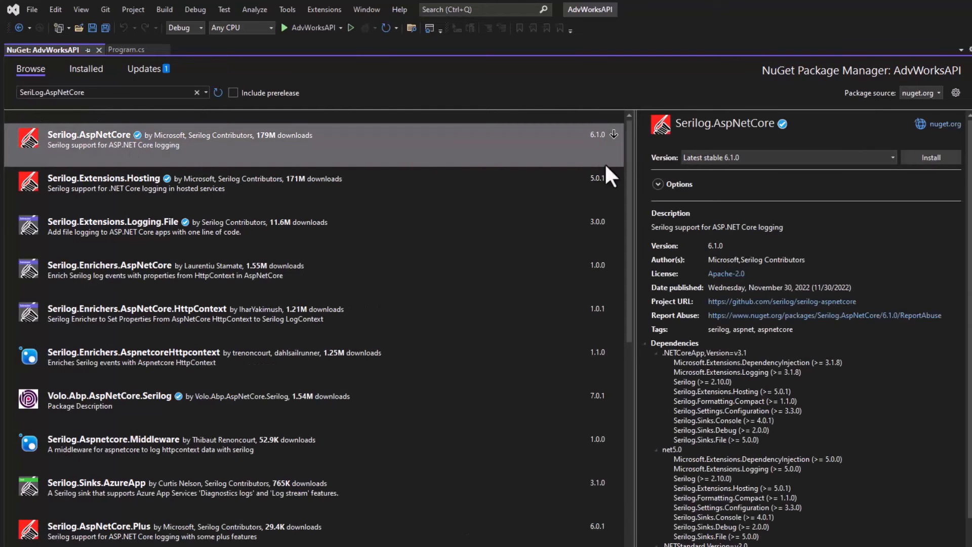
pyautogui.moveTo(747, 173)
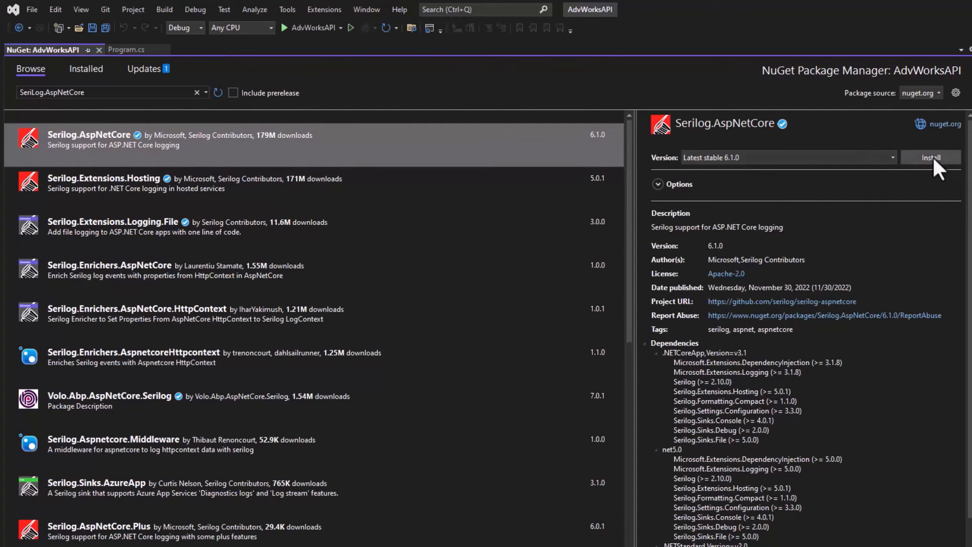
# Install Serilog.AspNetCore 6.1.0 into AdvWorksAPI, accepting the license terms.
pyautogui.click(931, 157)
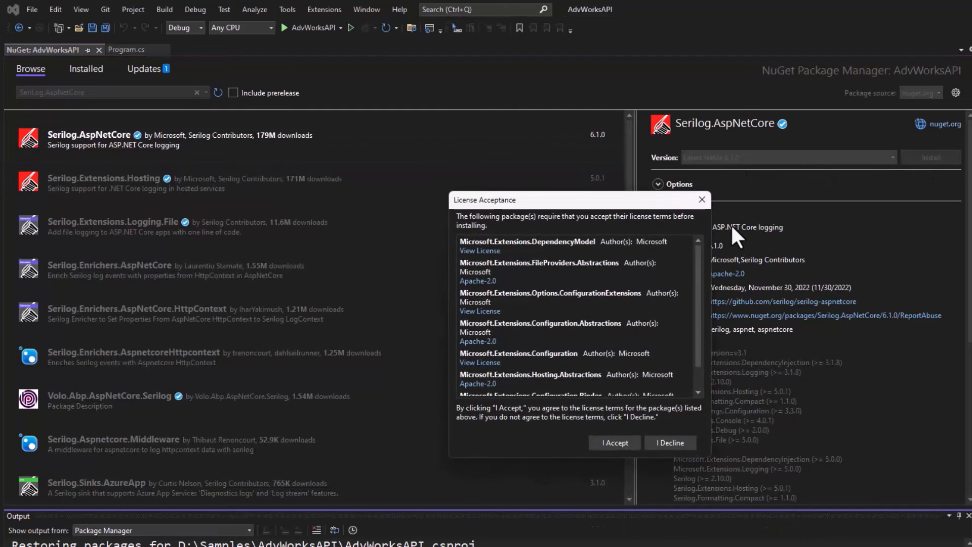
pyautogui.moveTo(652, 339)
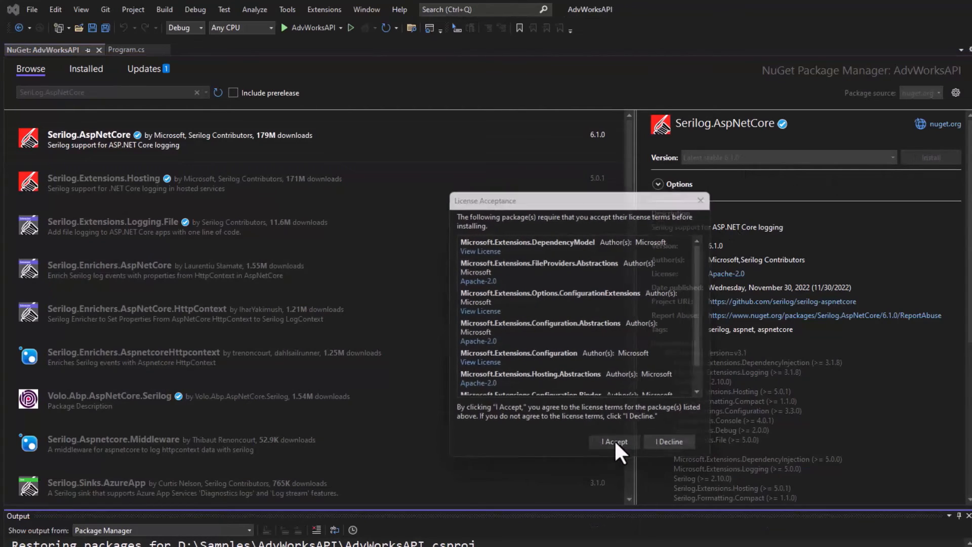
pyautogui.click(613, 442)
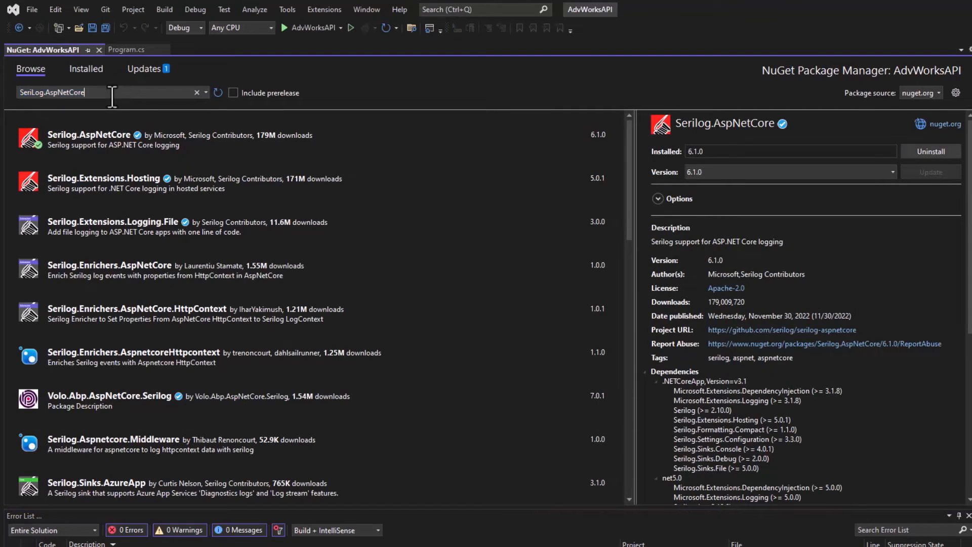
# Look up Serilog.Sinks.File 5.0.0 details in NuGet, then return to Program.cs.
pyautogui.write('SeriLog.Sin')
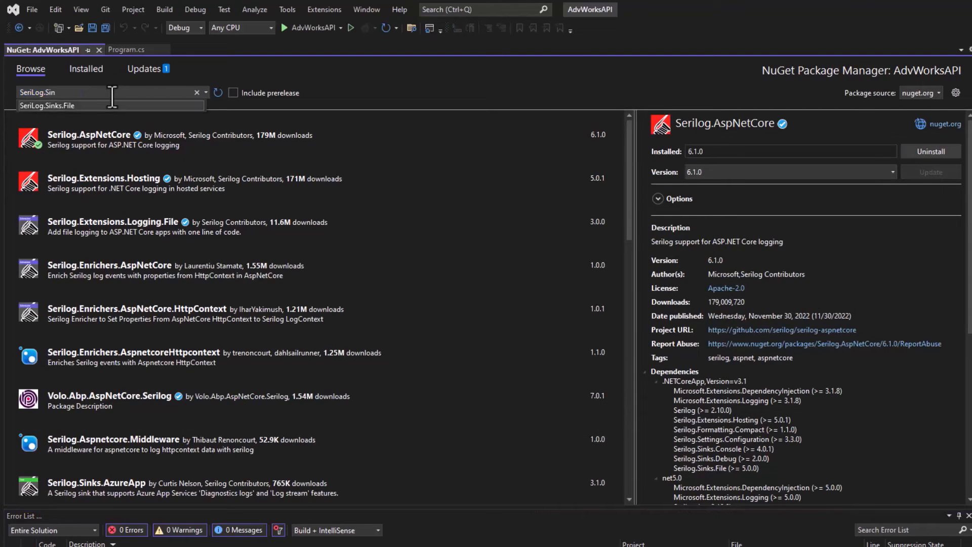
pyautogui.click(45, 105)
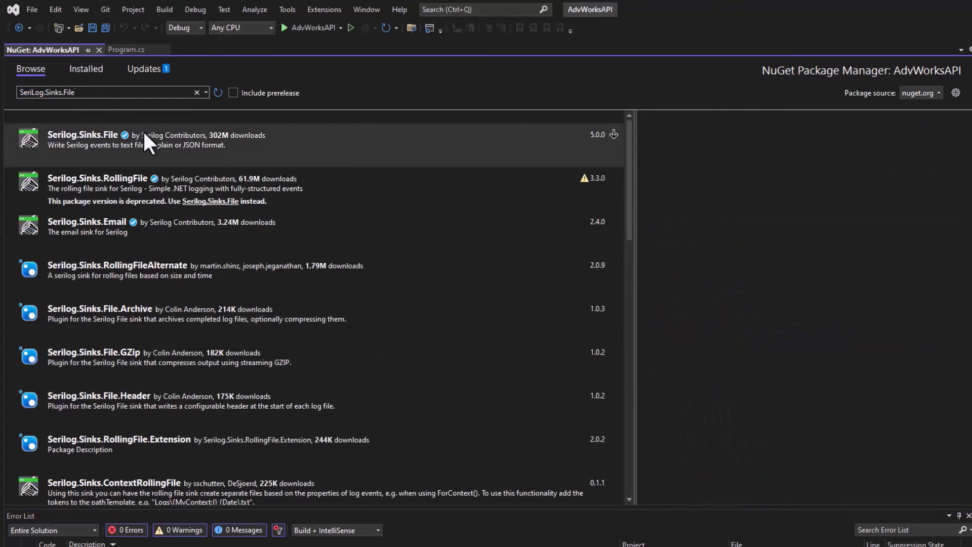
pyautogui.click(155, 139)
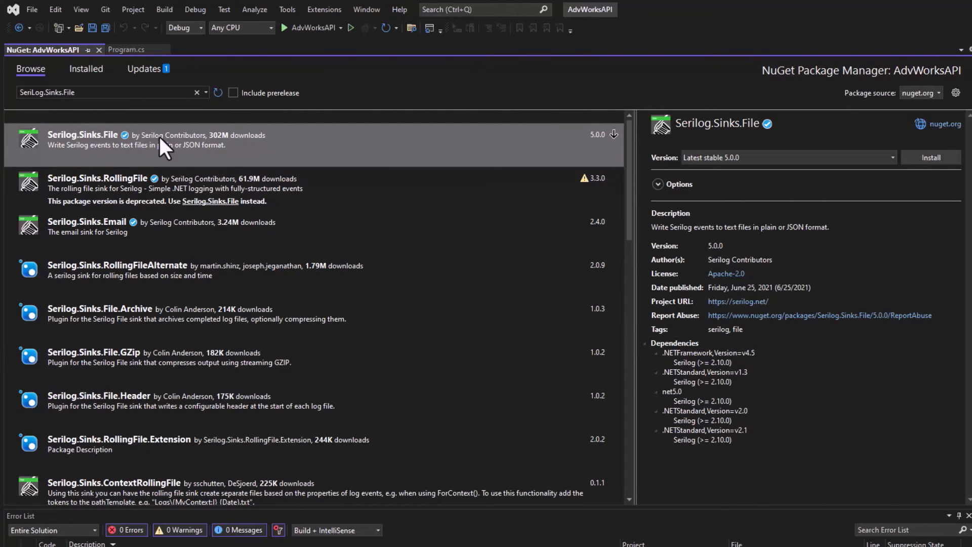
pyautogui.moveTo(567, 187)
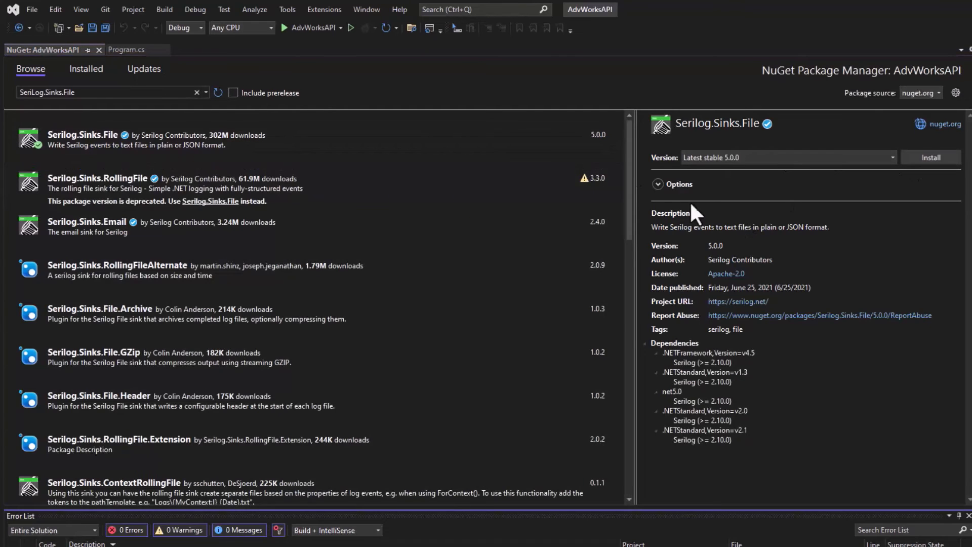
pyautogui.click(127, 50)
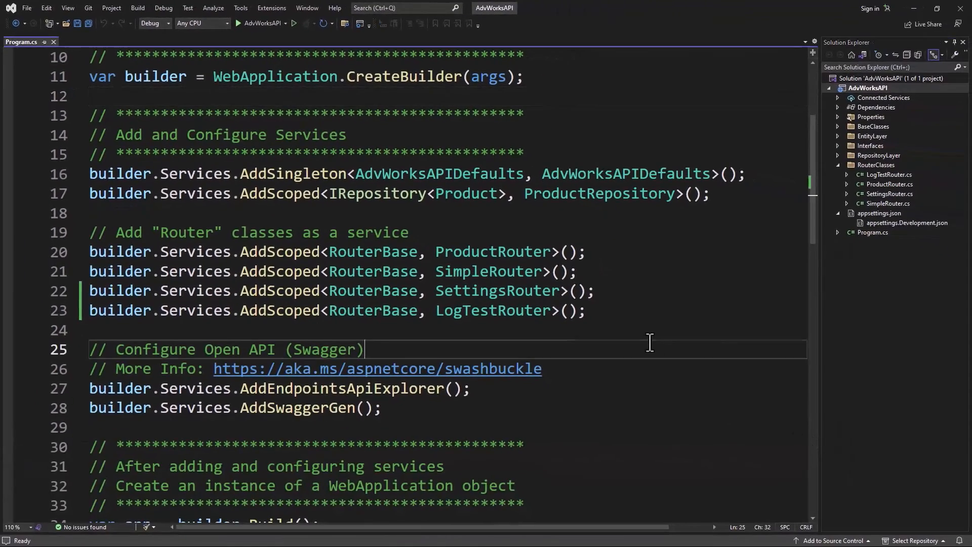
# Add 'using Serilog;' at the top of Program.cs for the UseSerilog console and Logs/log-.txt configuration.
pyautogui.scroll(3)
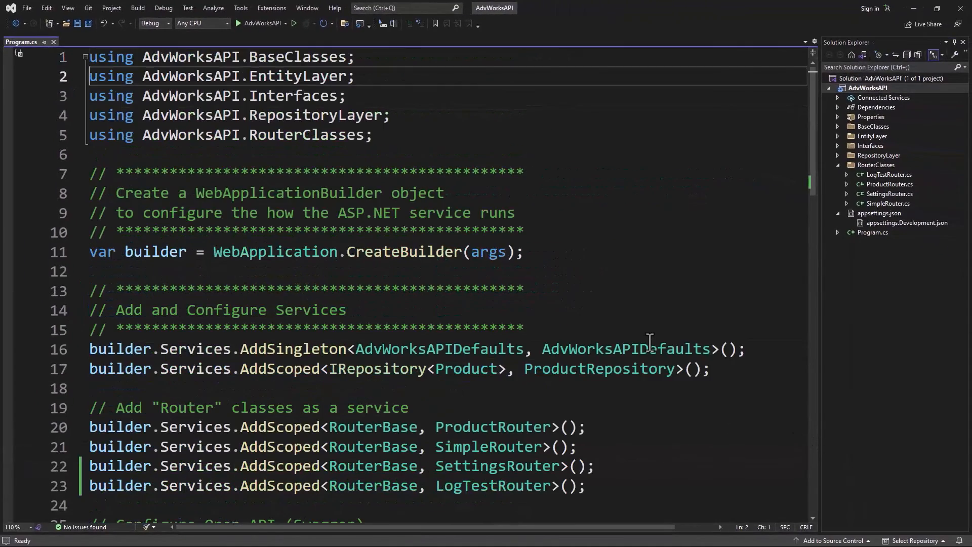
pyautogui.write('usi')
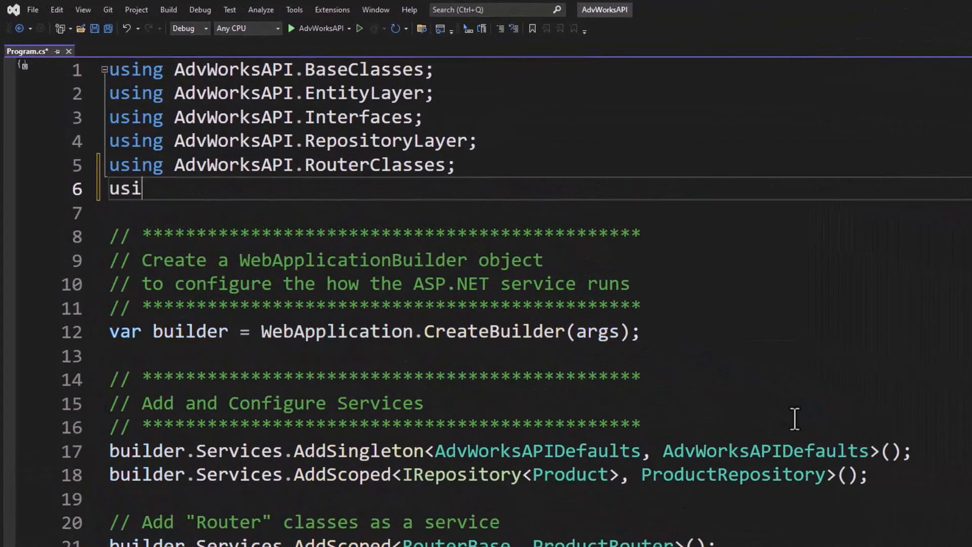
pyautogui.write('ng SeriL')
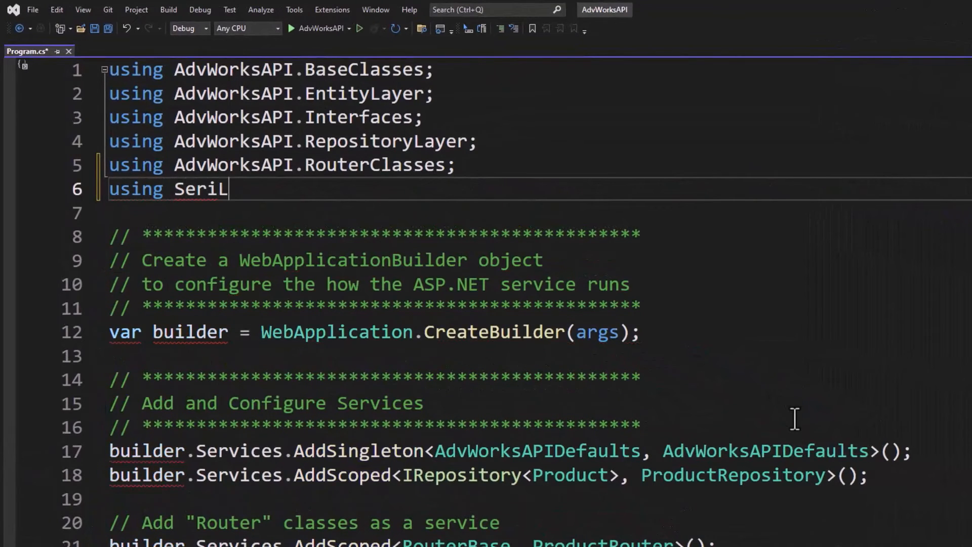
pyautogui.write('og;')
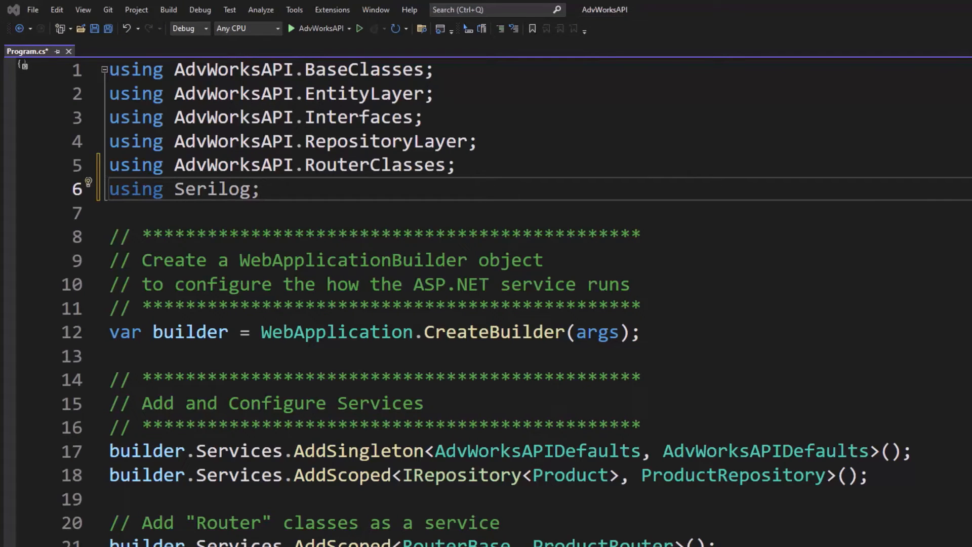
pyautogui.scroll(-3)
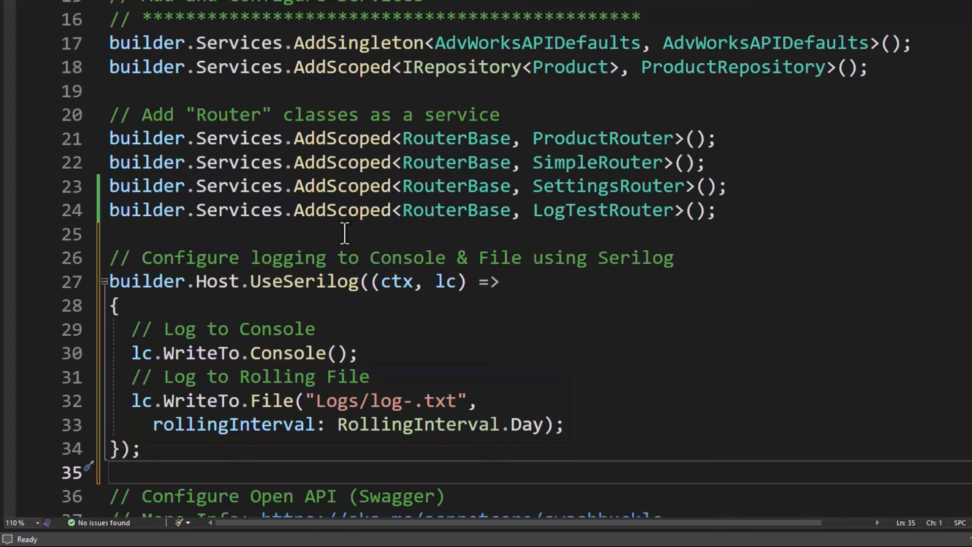
# Bring up the AdvWorksAPI project's actions in Solution Explorer.
pyautogui.rightClick(837, 114)
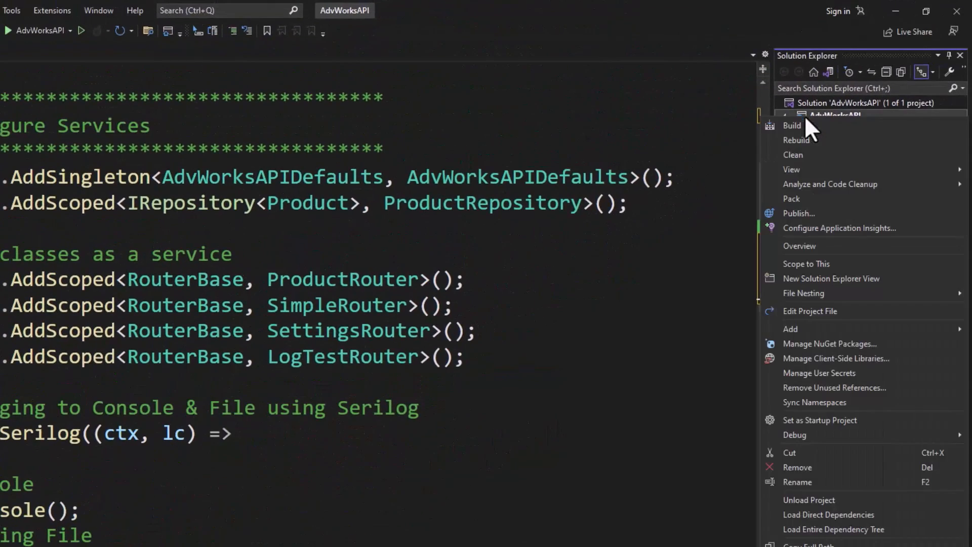
pyautogui.moveTo(806, 343)
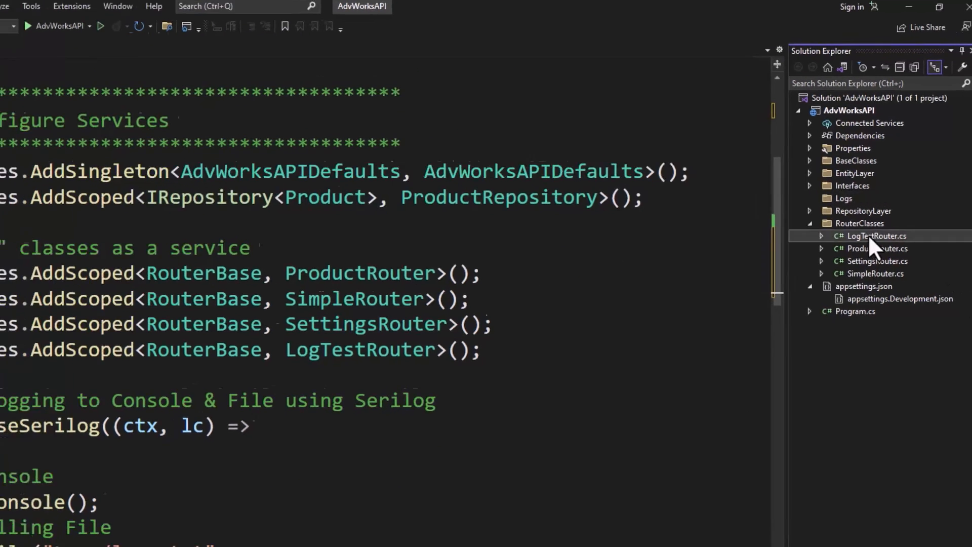
# In LogTestRouter.cs make WriteLogMessages return 'Check Console Window or Log File.'.
pyautogui.doubleClick(875, 236)
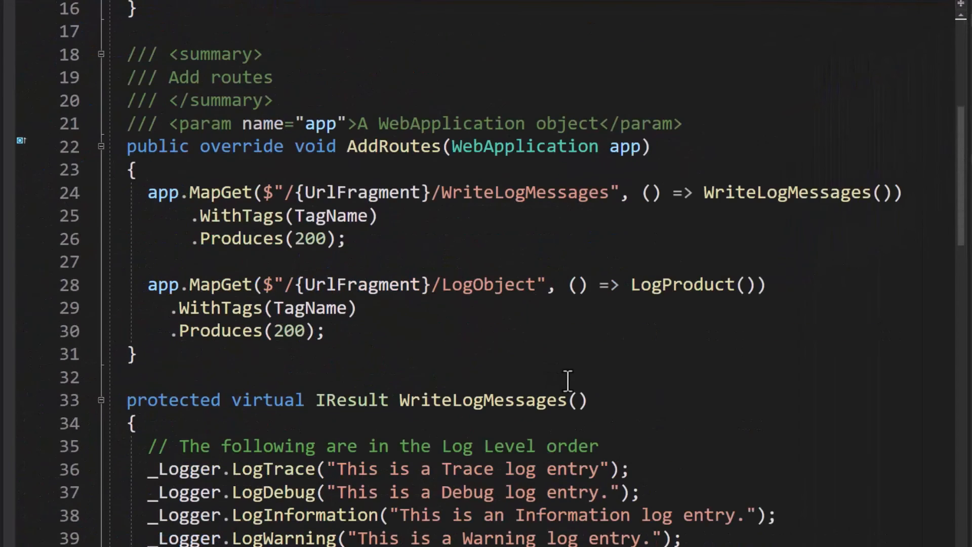
pyautogui.scroll(-3)
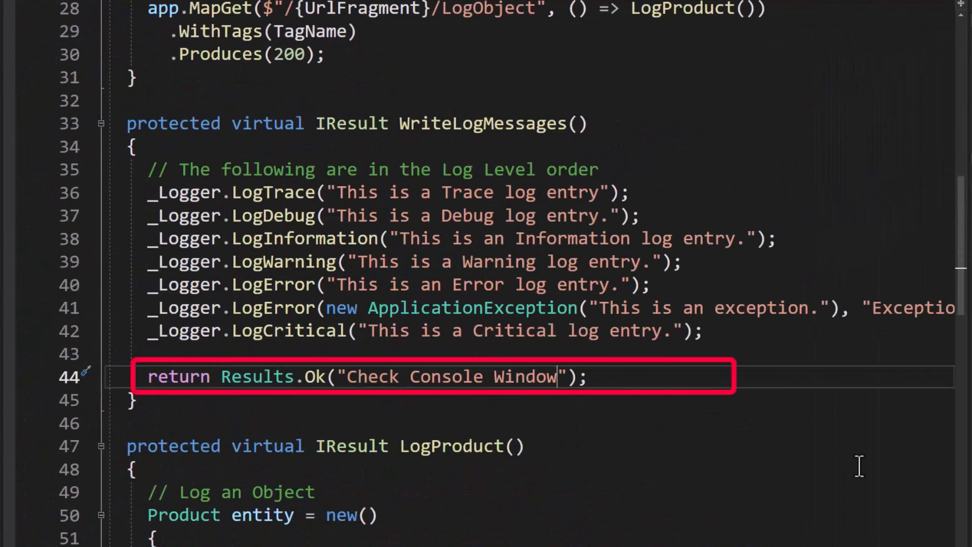
pyautogui.write('or Log File.')
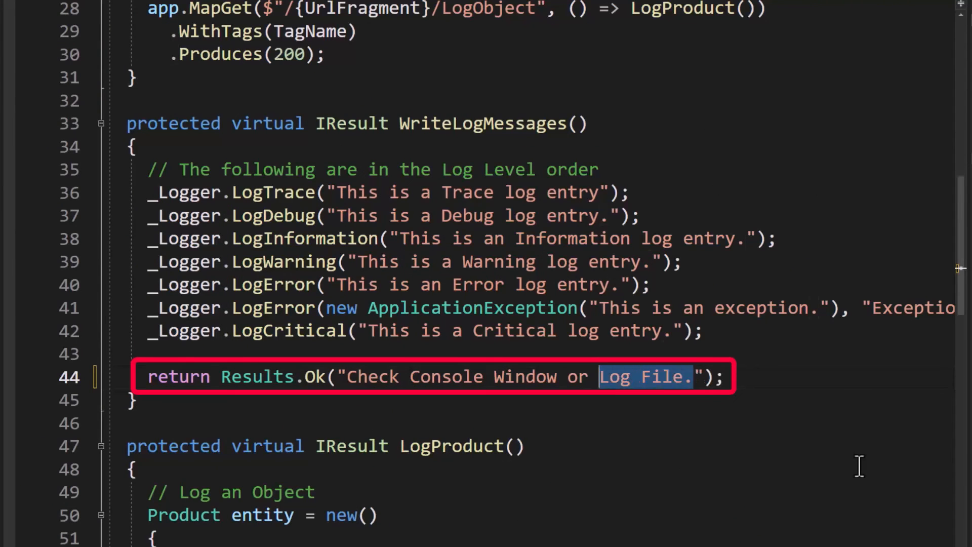
pyautogui.scroll(-3)
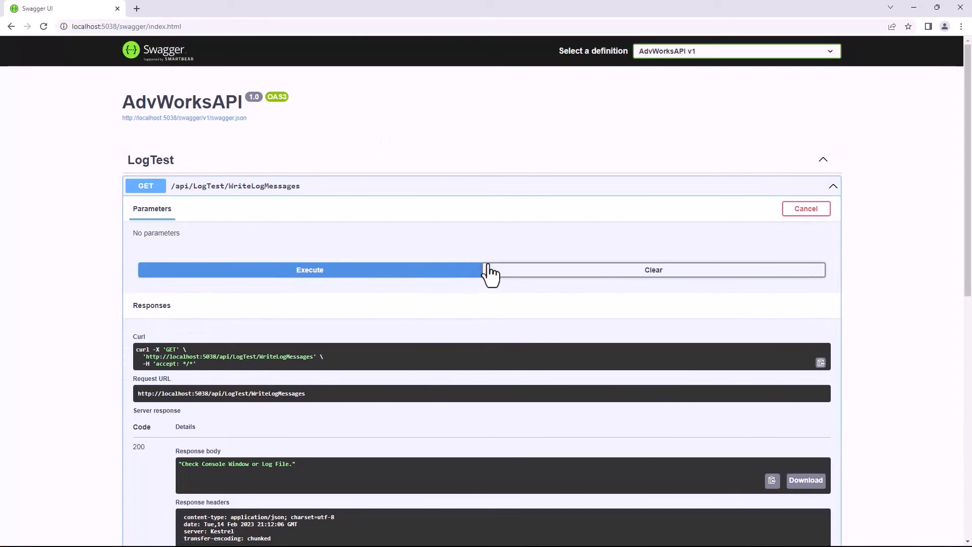
# Switch from Swagger UI to the AdvWorksAPI console window to see the written log messages.
pyautogui.press('alt+tab')
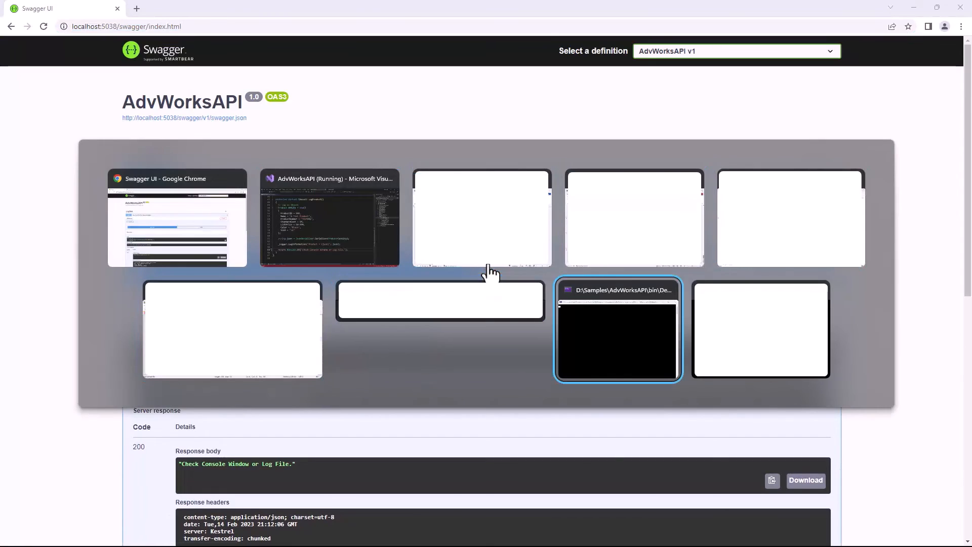
pyautogui.click(618, 328)
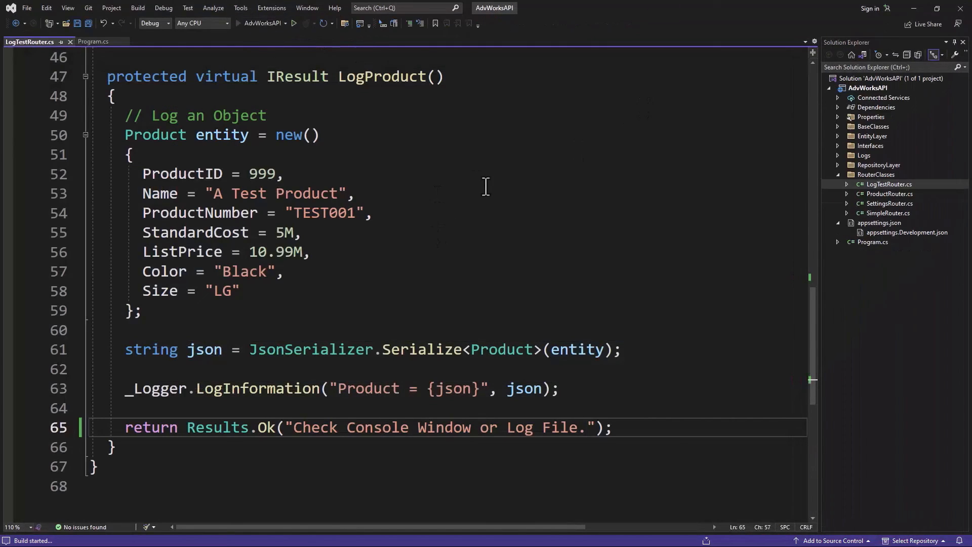
# Expand GET /api/LogTest/LogObject in Swagger UI and enable Try it out.
pyautogui.click(294, 23)
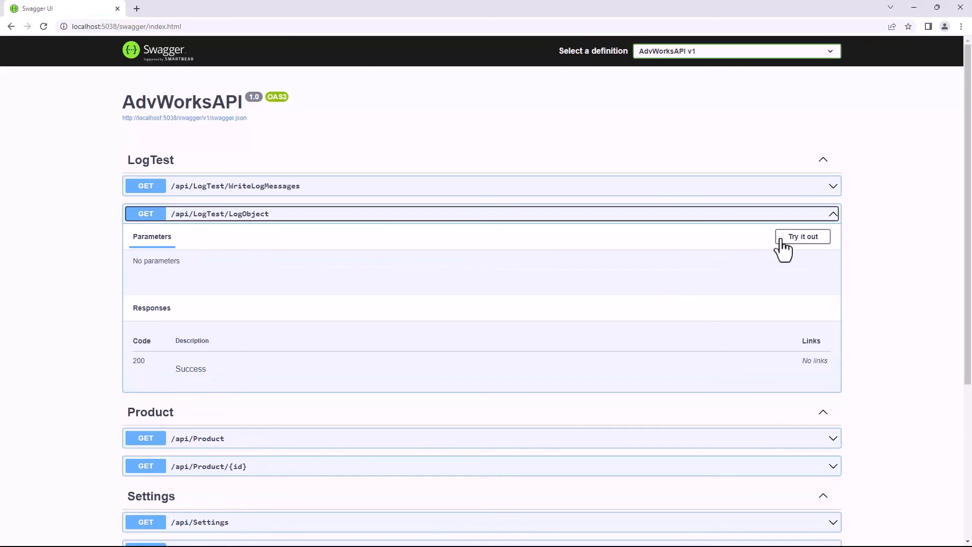
pyautogui.click(802, 236)
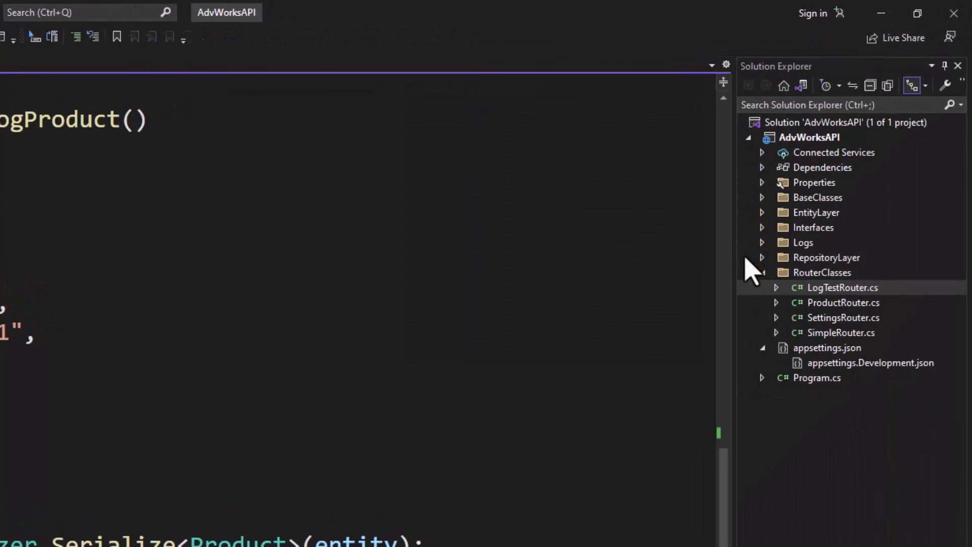
# View log-20230214.txt from the Logs folder and locate the LogObject product JSON line.
pyautogui.click(761, 242)
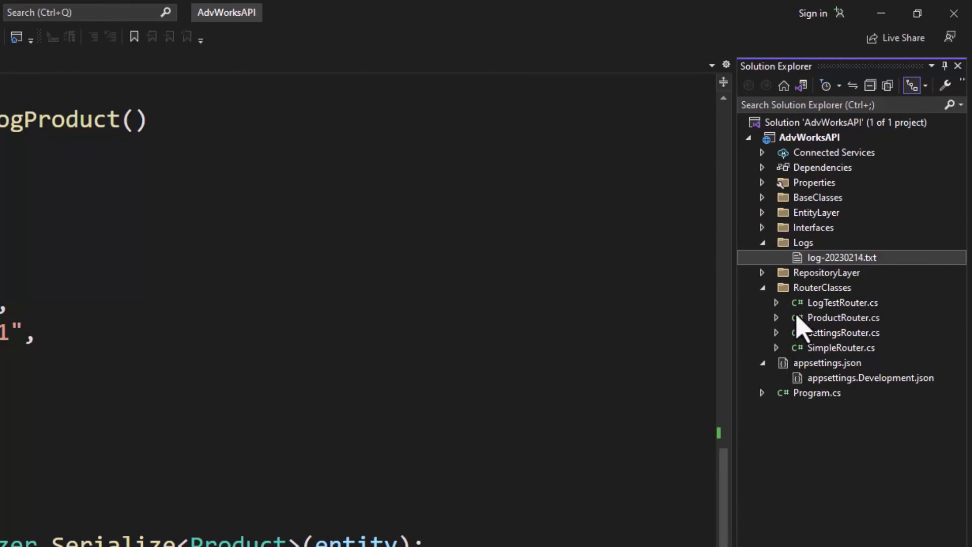
pyautogui.doubleClick(841, 257)
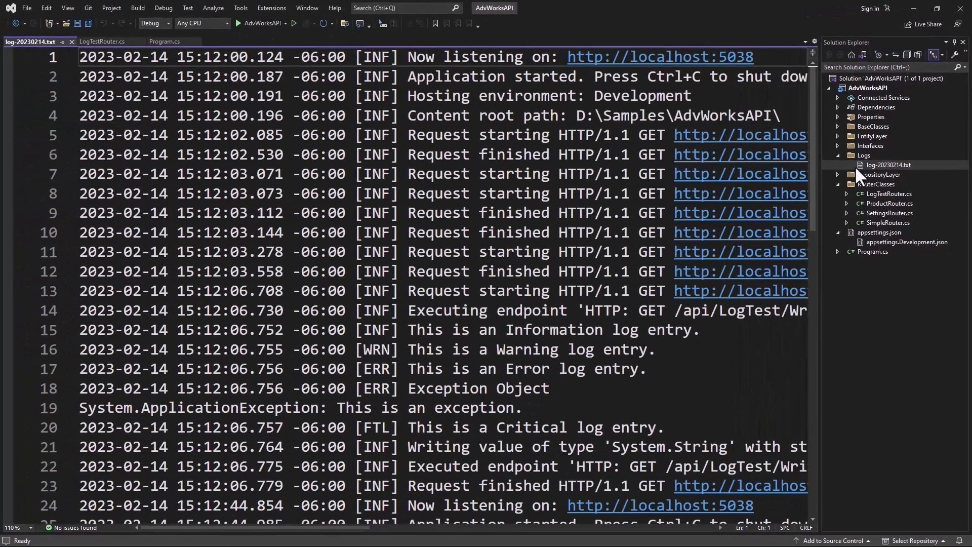
pyautogui.scroll(-3)
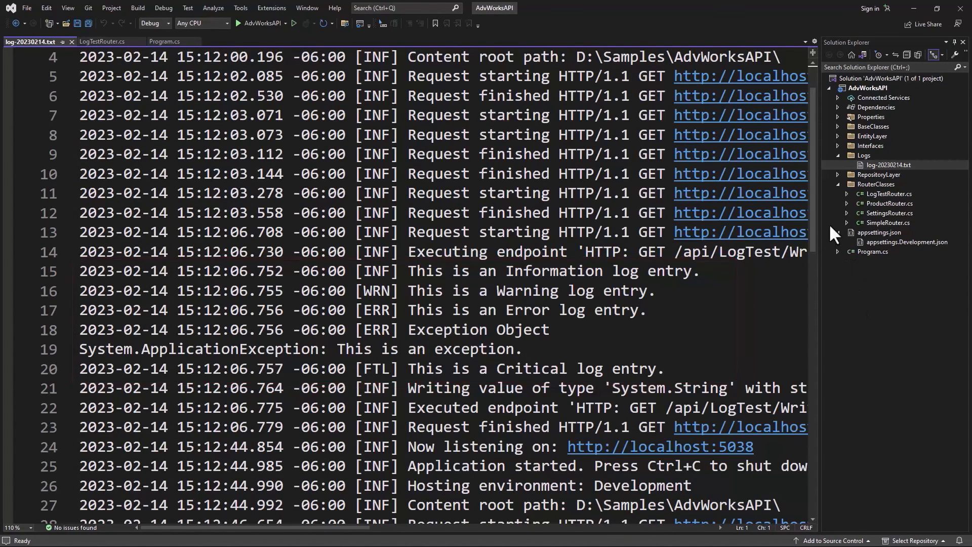
pyautogui.scroll(-3)
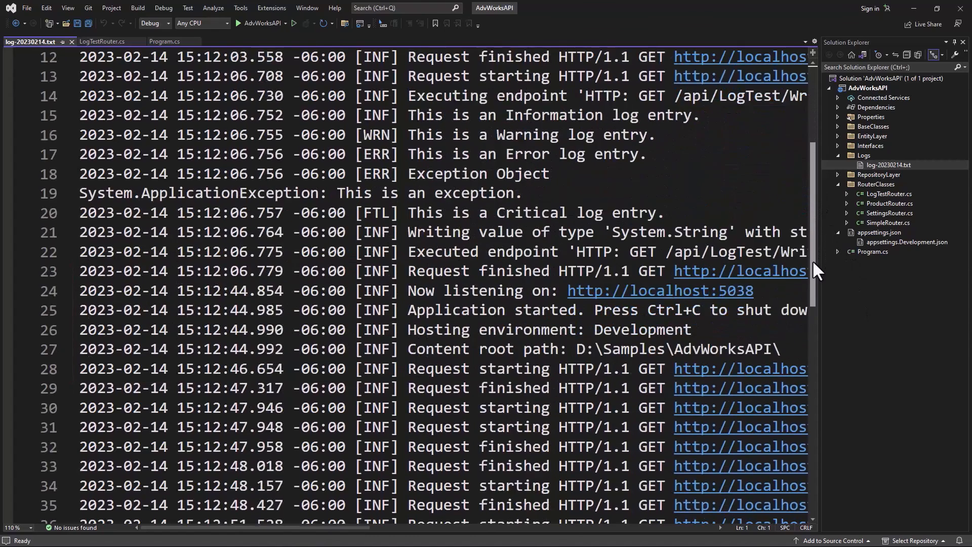
pyautogui.scroll(-3)
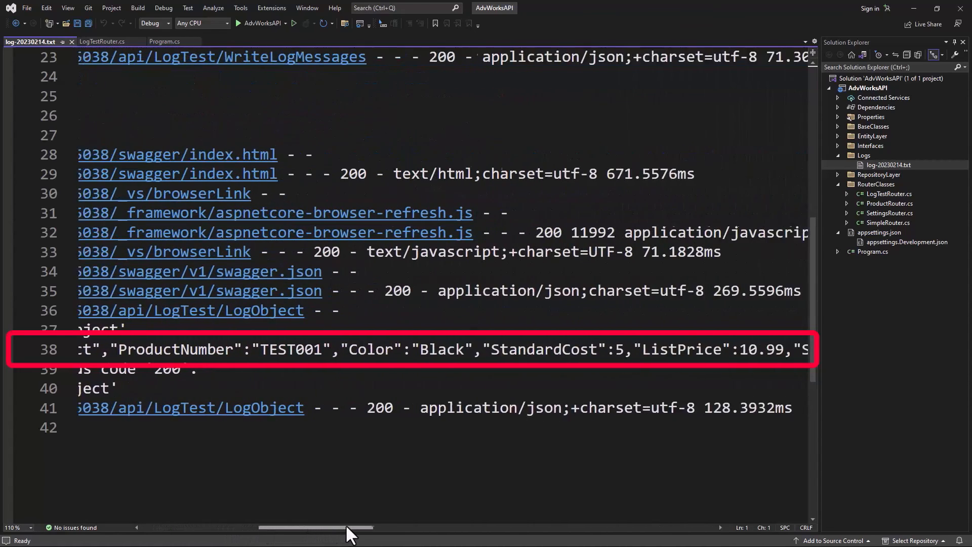
pyautogui.hscroll(-3)
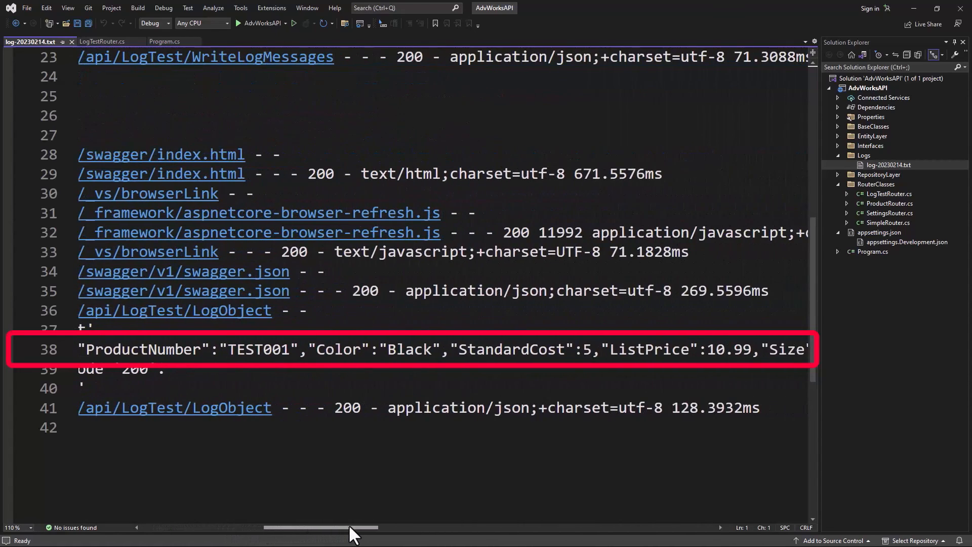